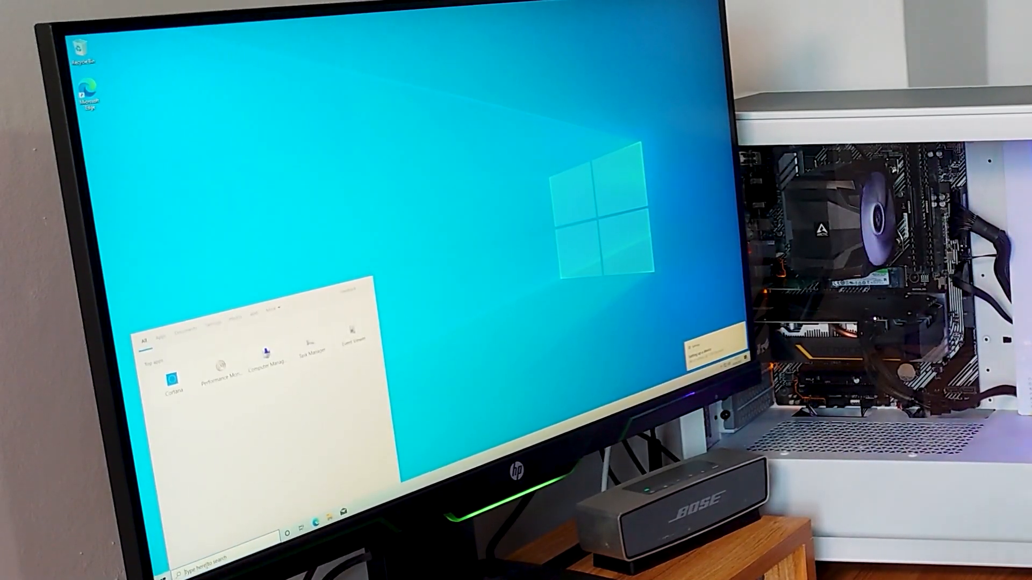
text(update)
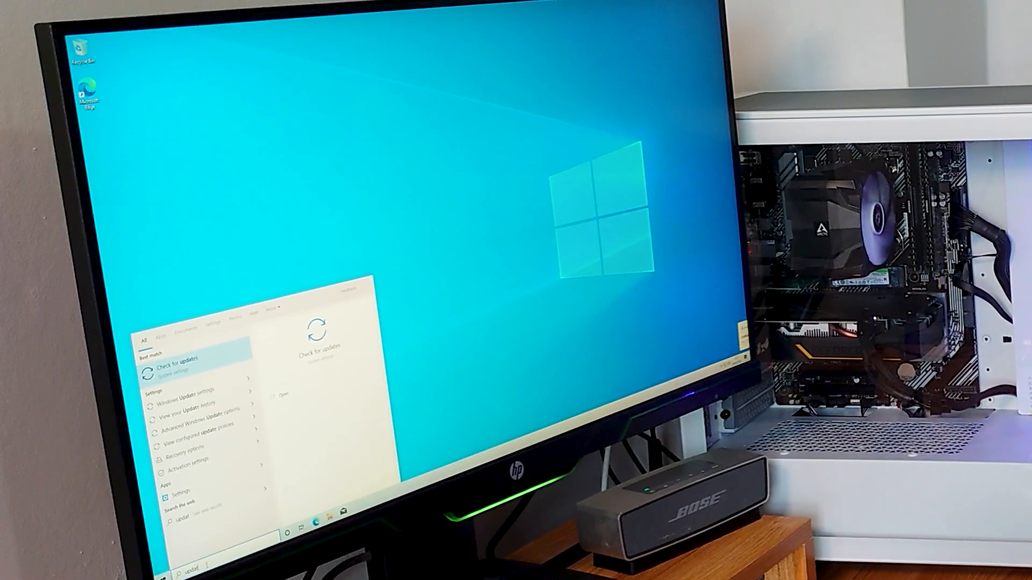